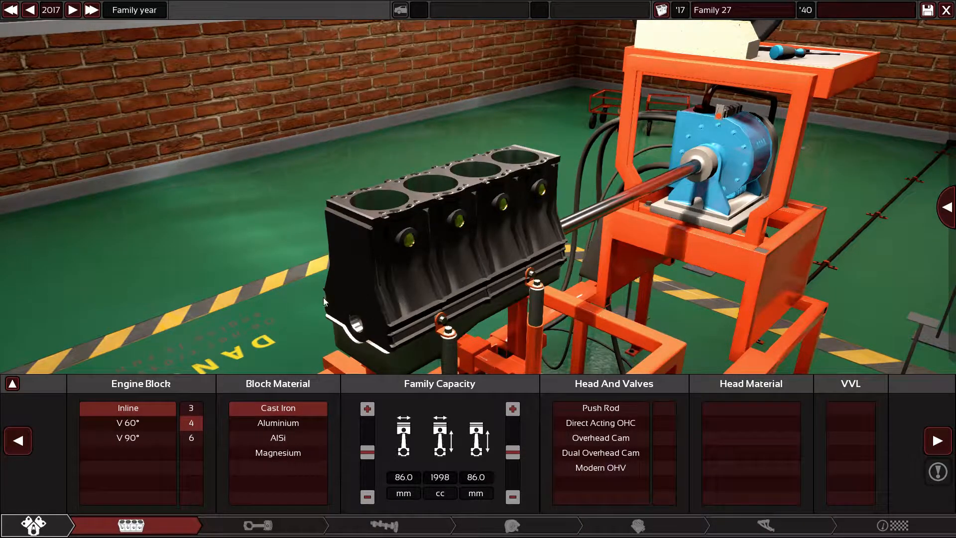
mouse_move(367, 470)
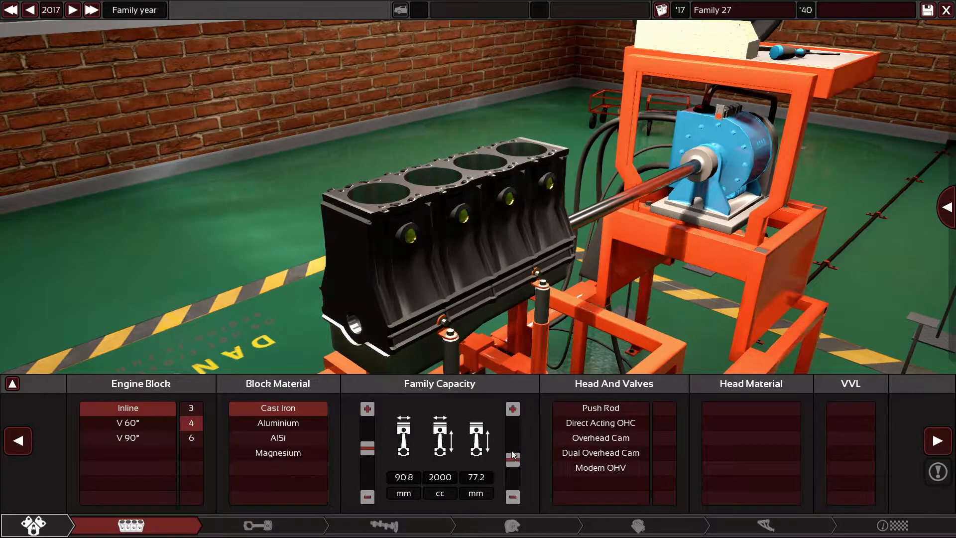
Fine-tune the stroke to 76.9 mm for the 1992 cc inline-4 block
left_click(513, 457)
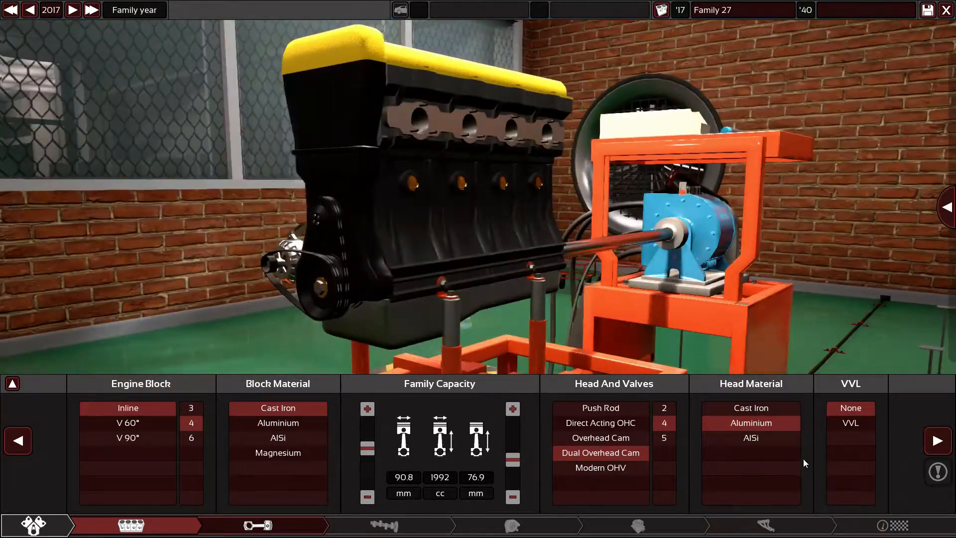
Set bottom-end quality to +3 and the top end to 8.1:1 compression, cam 55
left_click(256, 524)
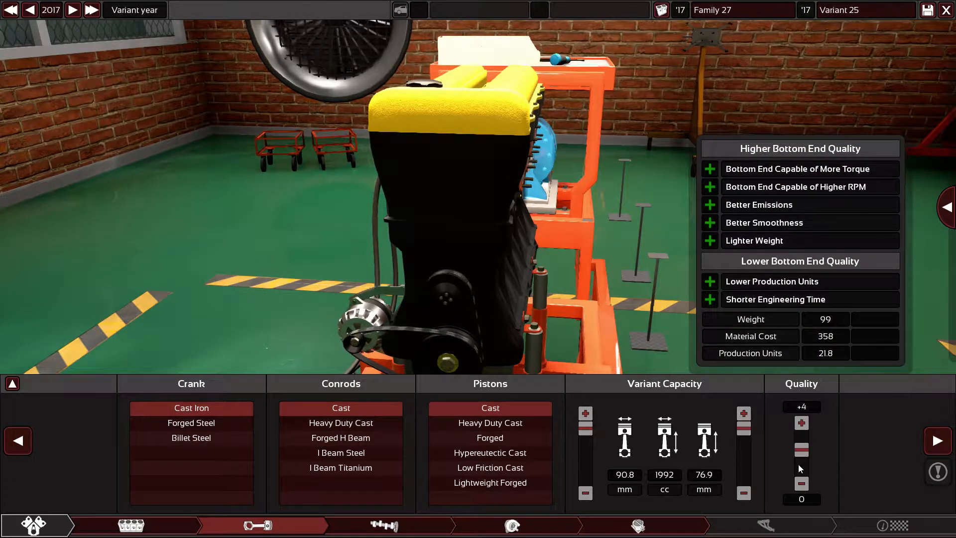
left_click(801, 484)
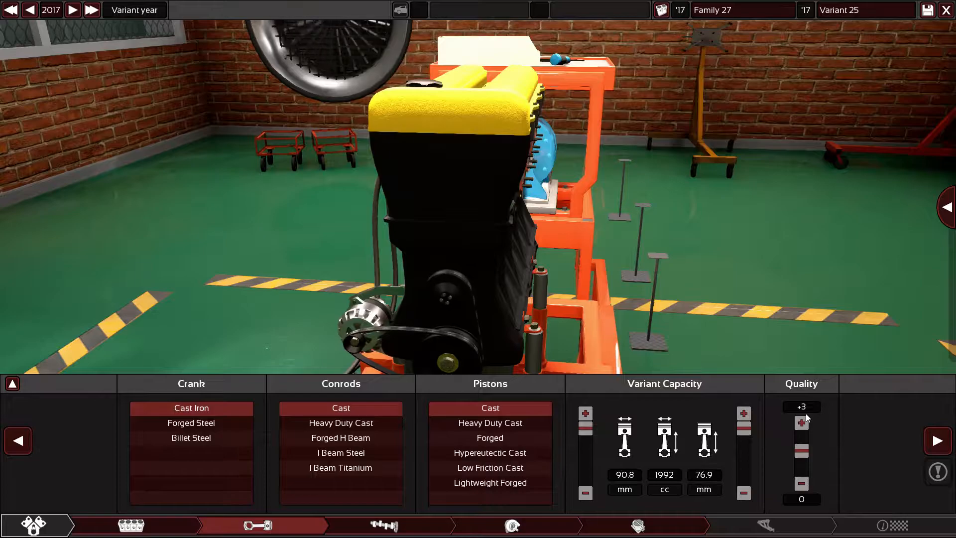
left_click(384, 526)
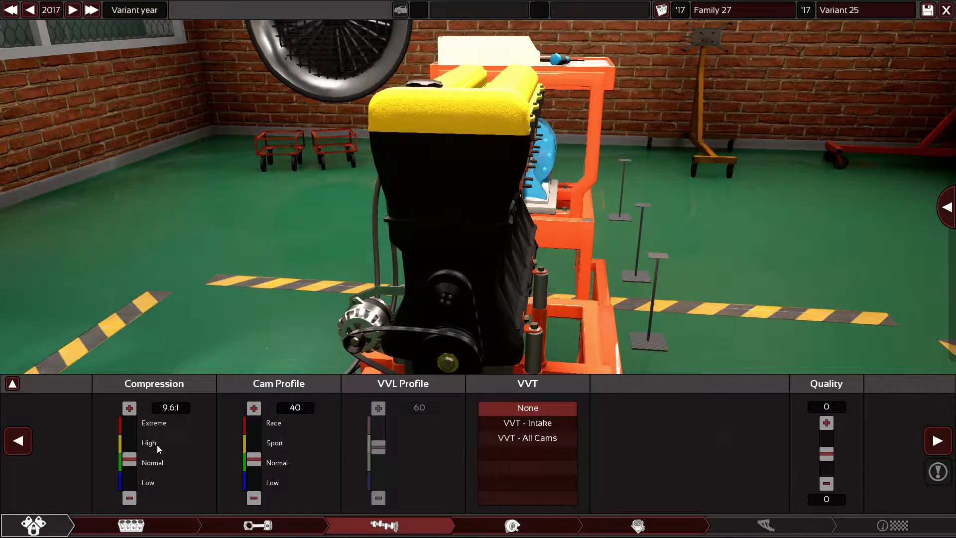
mouse_move(154, 444)
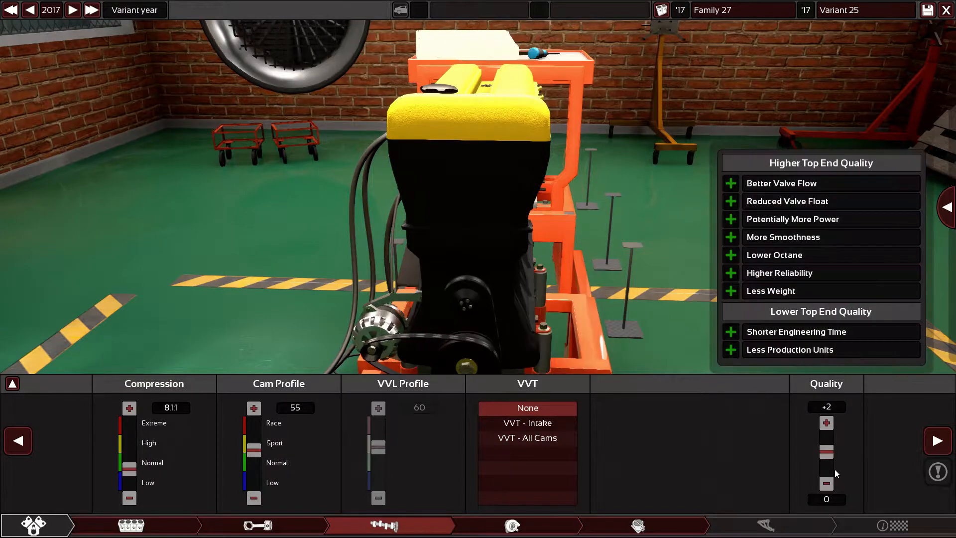
left_click(512, 524)
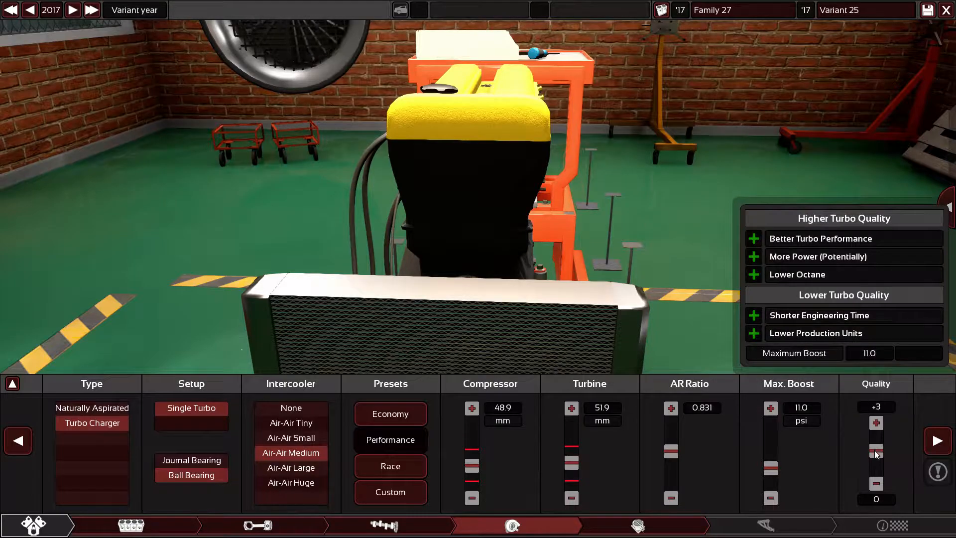
Fit a single ball-bearing turbo with medium air-air intercooler at 11 psi
left_click(636, 526)
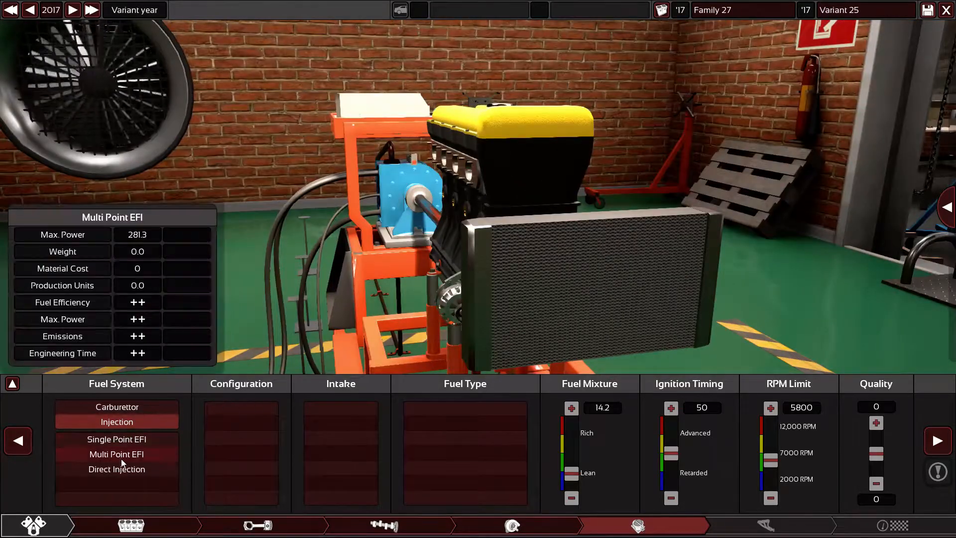
Choose multi-point injection, 95 RON fuel, 13.5 mixture, 40 timing and 6000 RPM limit
left_click(116, 454)
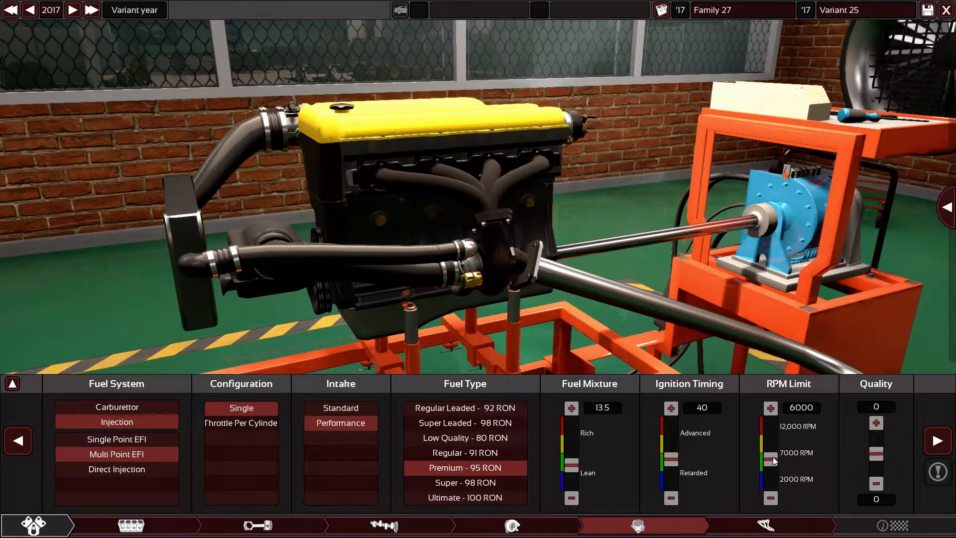
mouse_move(873, 467)
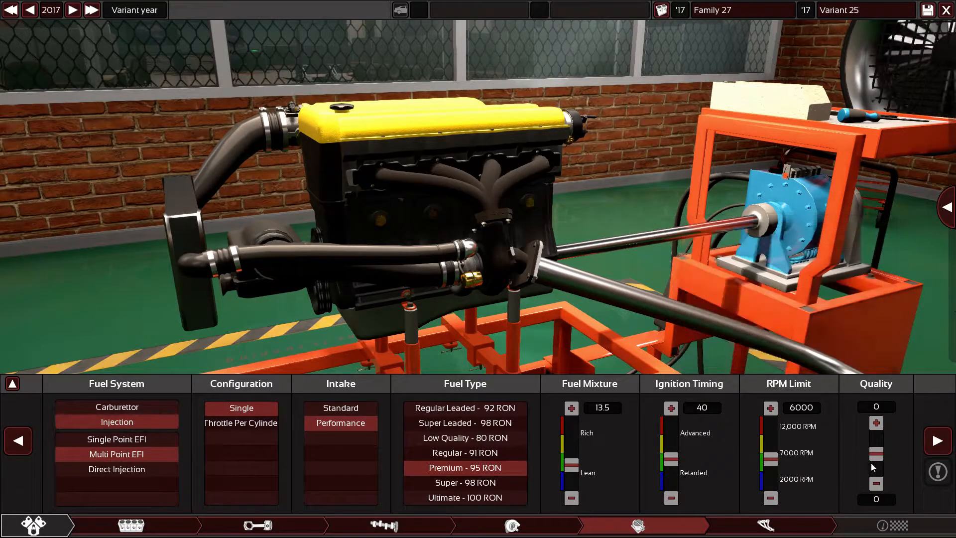
left_click(876, 423)
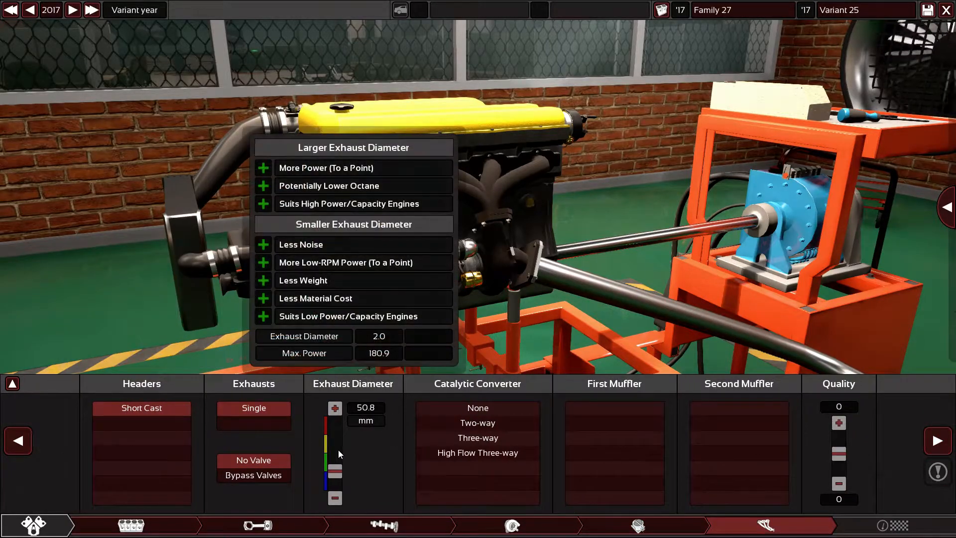
Widen the single exhaust to 57.1 mm with no catalytic converter
left_click(477, 438)
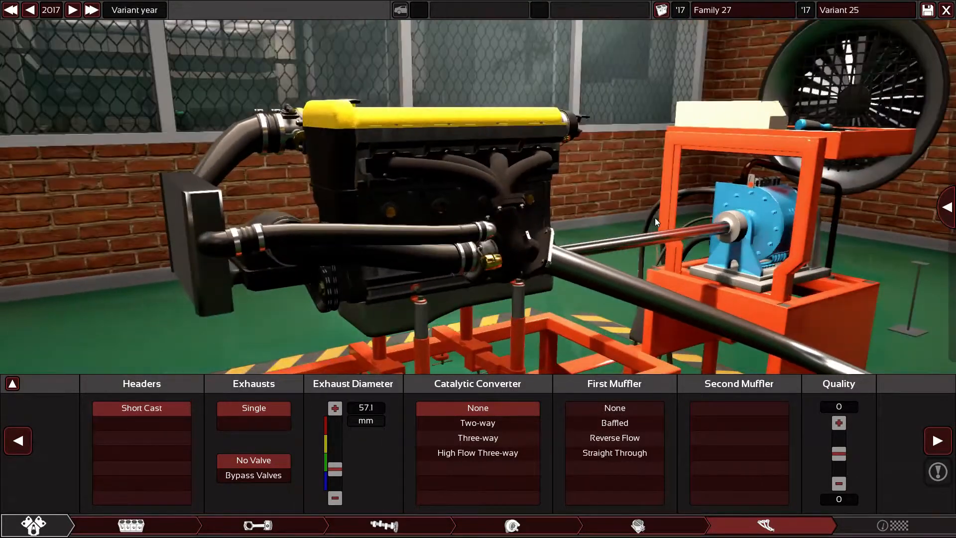
mouse_move(478, 407)
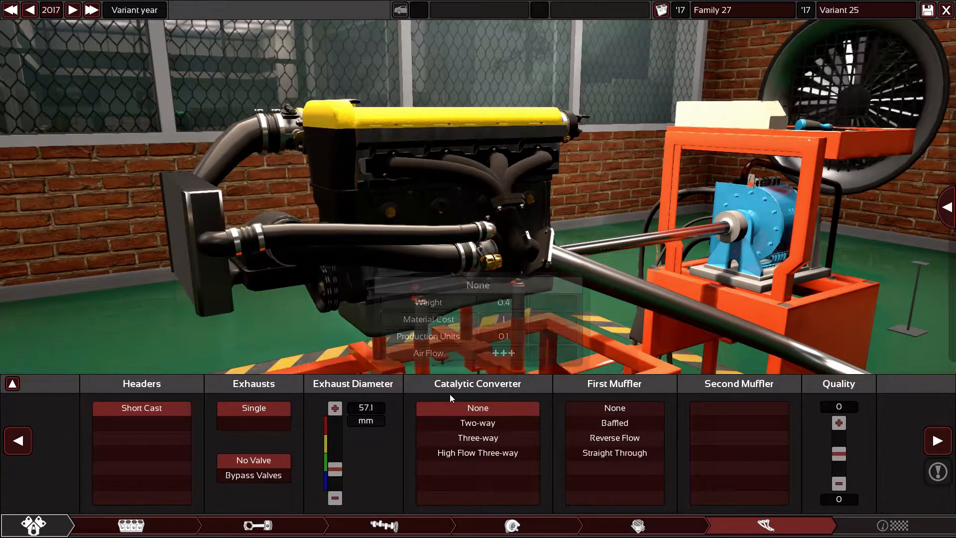
mouse_move(528, 396)
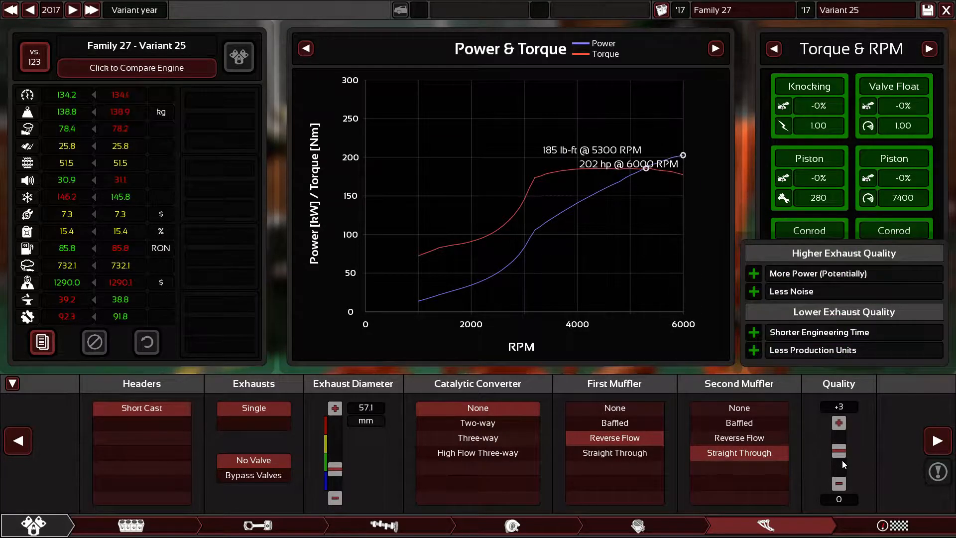
Raise fuel and top-end quality to +3 and set cam profile to 51
left_click(638, 526)
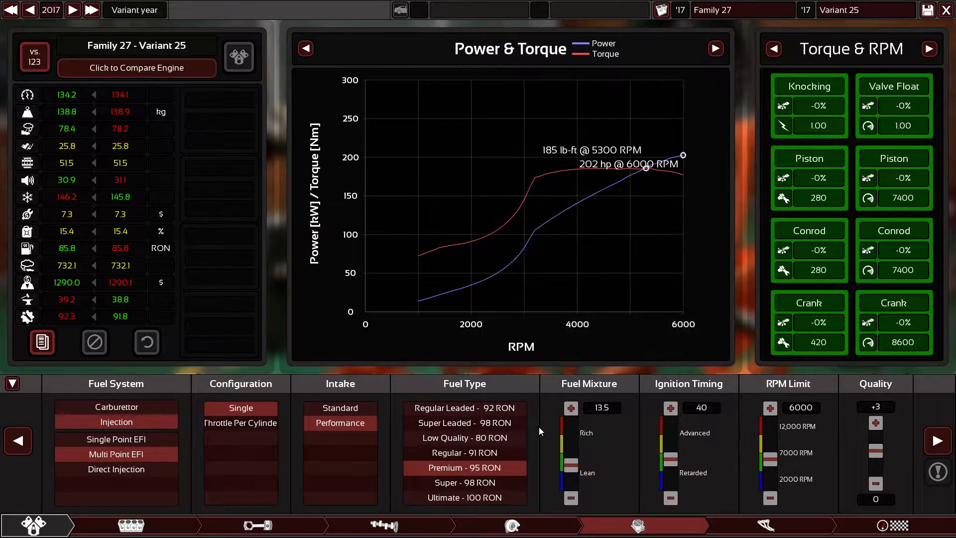
left_click(383, 525)
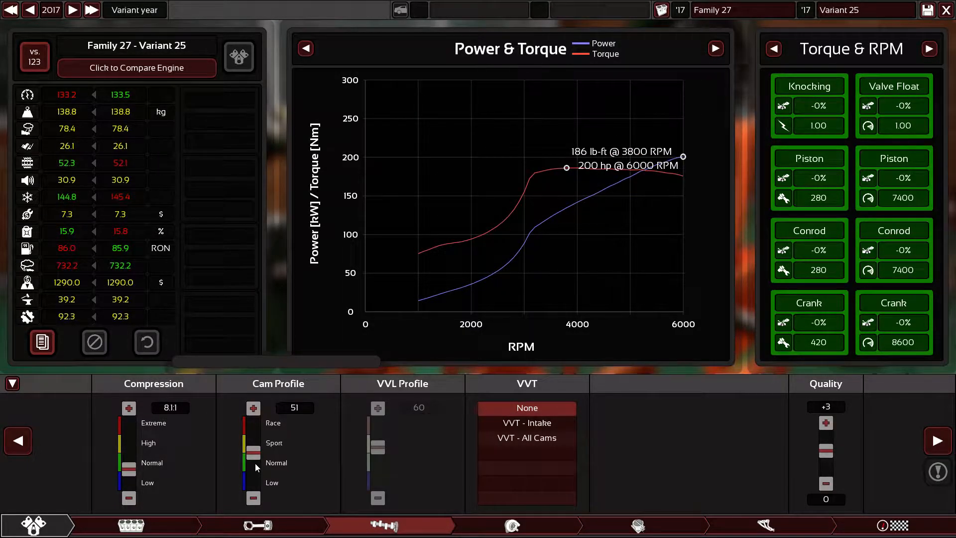
left_click(512, 525)
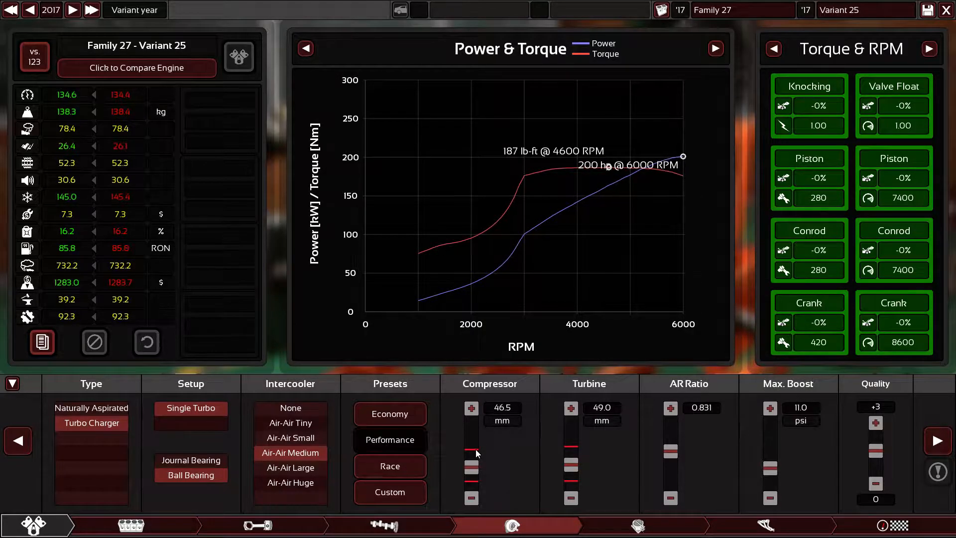
Tune the turbo to a 42.5 mm compressor, 48 mm turbine and 12.6 psi boost
left_click_drag(472, 444, 472, 451)
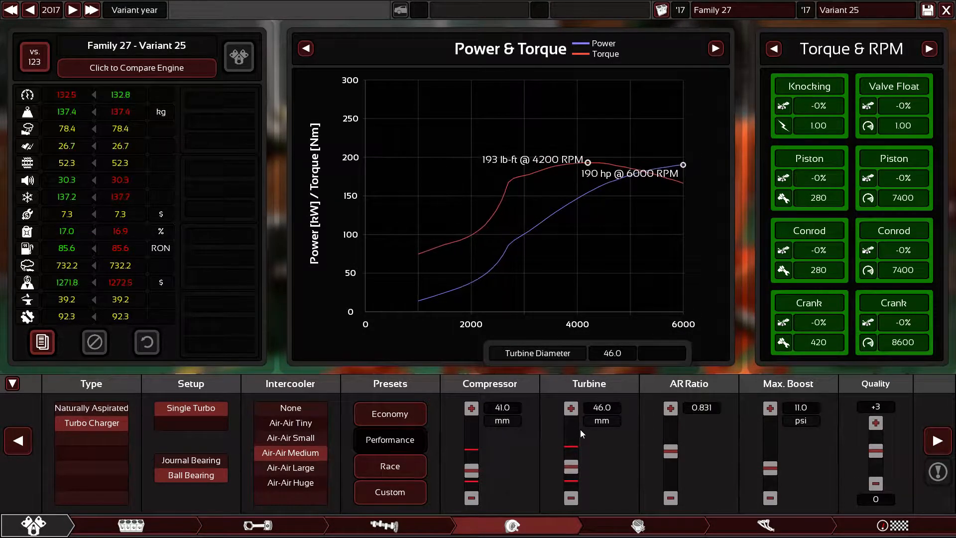
left_click(571, 408)
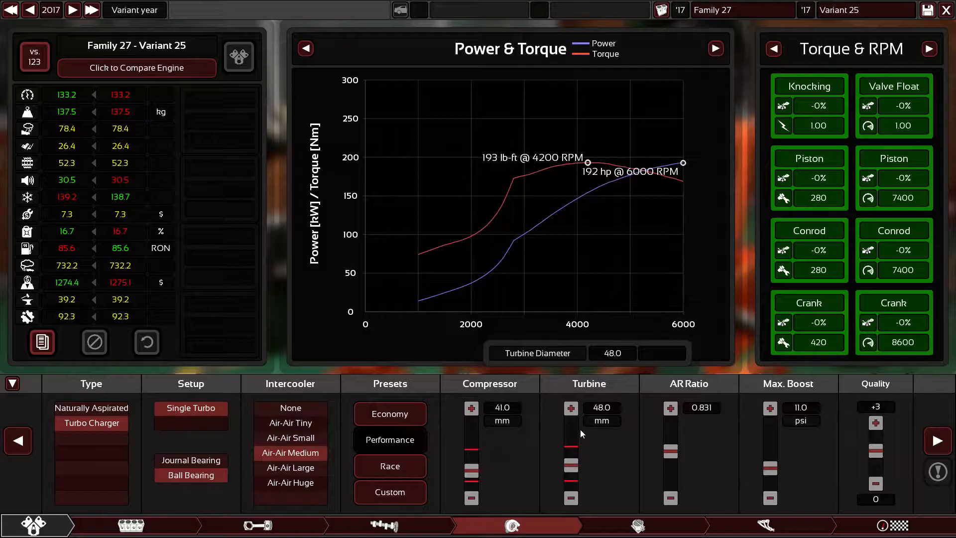
left_click_drag(671, 457, 670, 439)
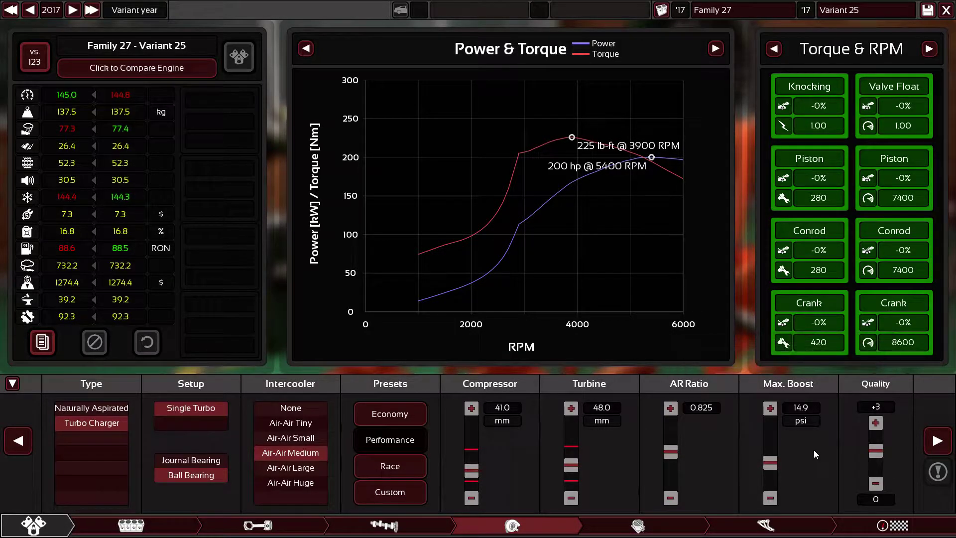
mouse_move(762, 456)
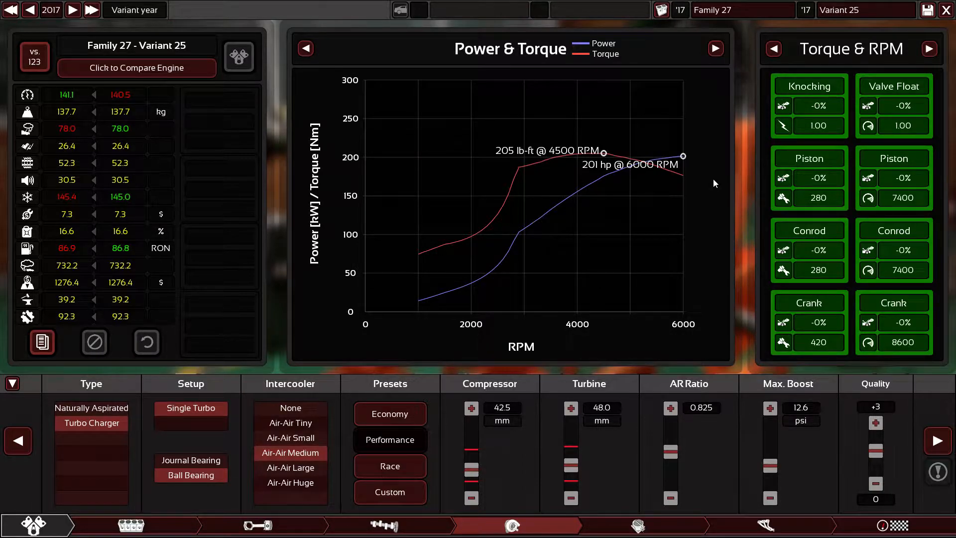
mouse_move(766, 181)
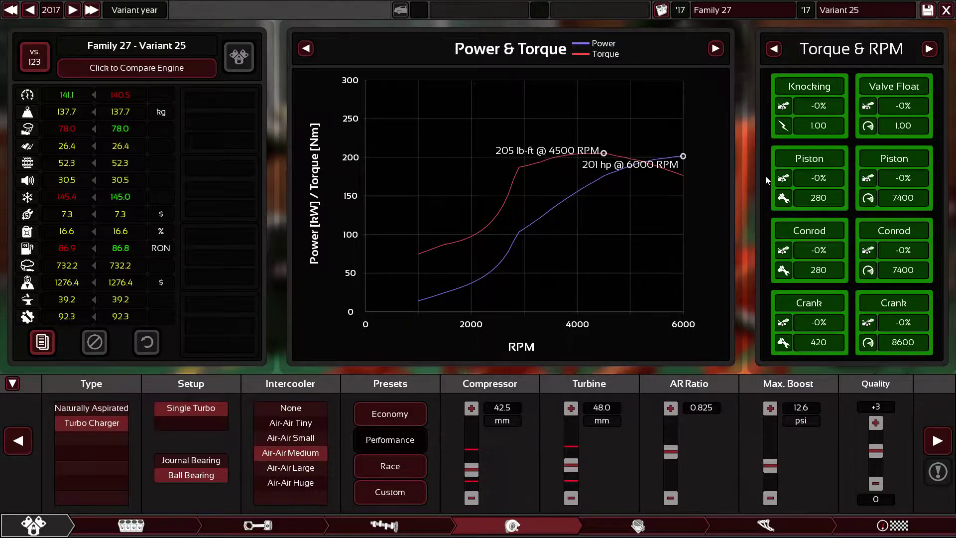
mouse_move(748, 178)
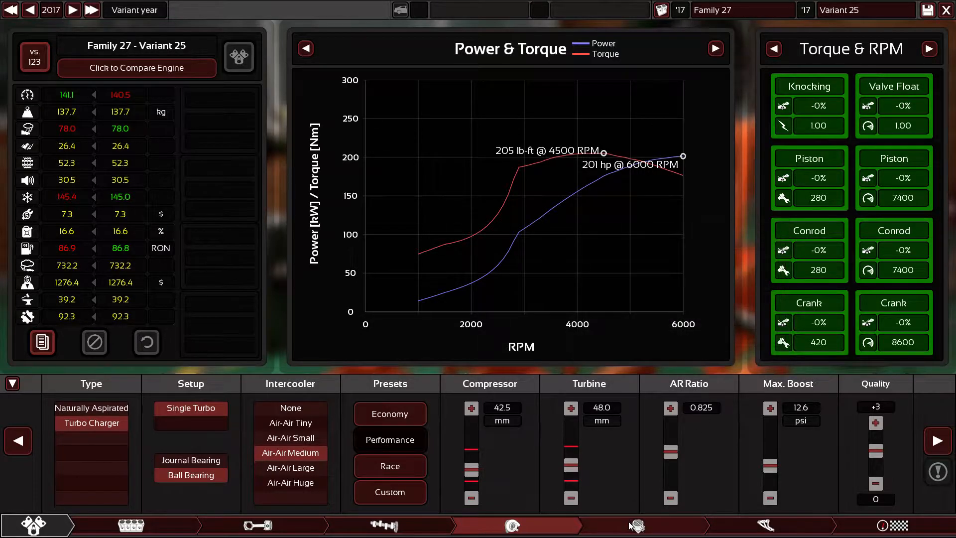
Retard ignition timing and readjust the compressor, reaching 201.6 hp and 203.7 lb-ft
left_click(635, 525)
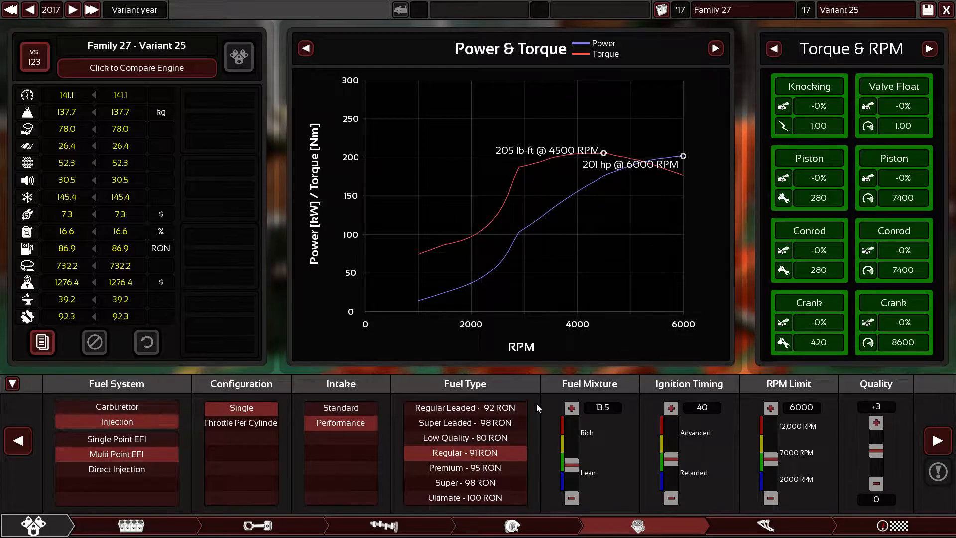
mouse_move(633, 451)
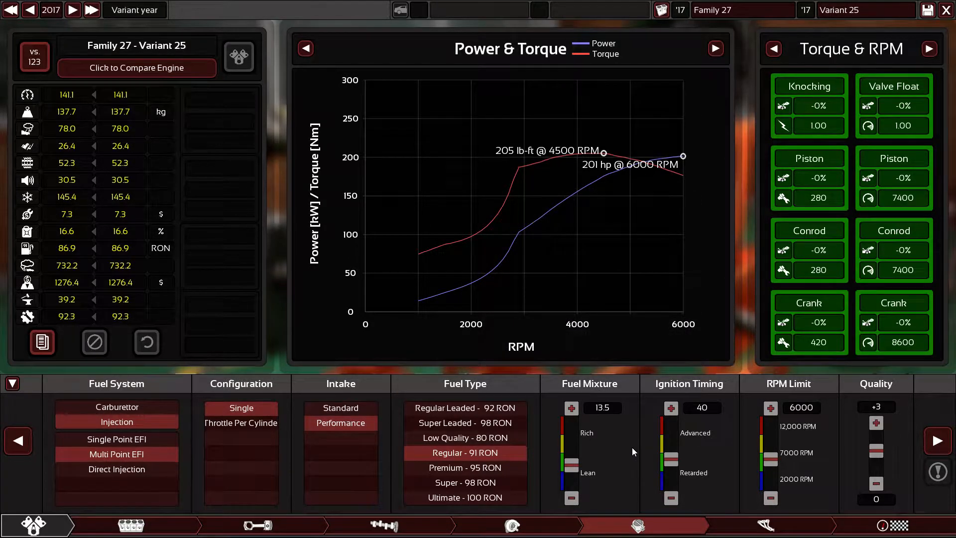
mouse_move(608, 445)
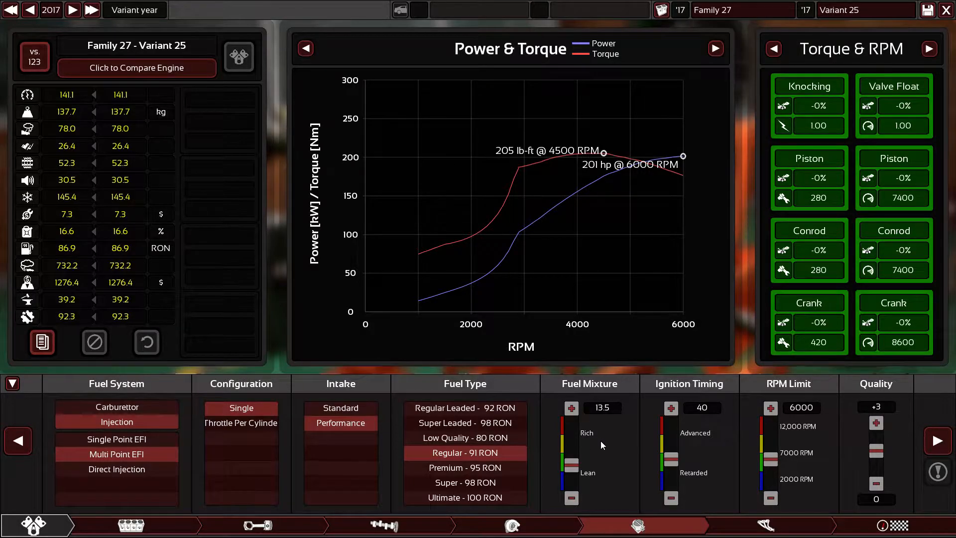
mouse_move(646, 444)
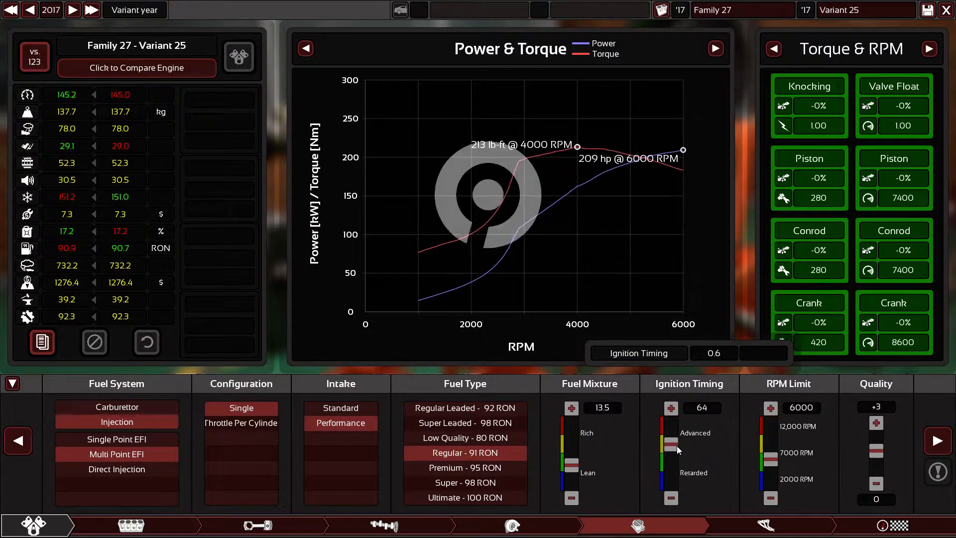
left_click(671, 498)
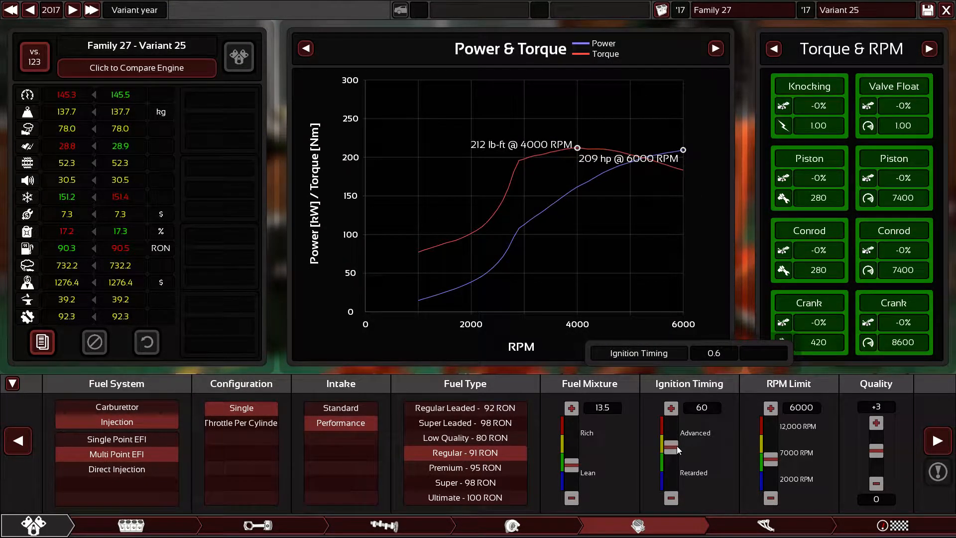
left_click(511, 525)
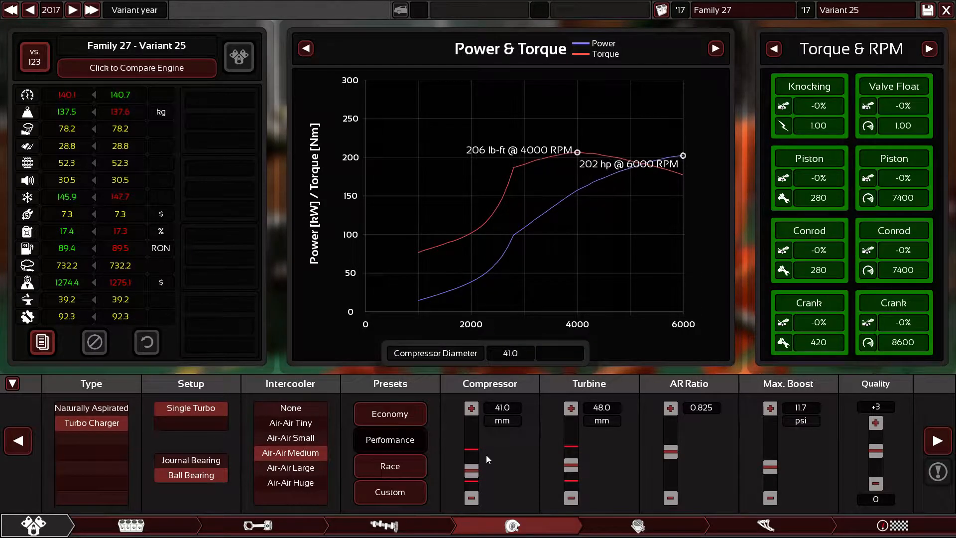
left_click(471, 407)
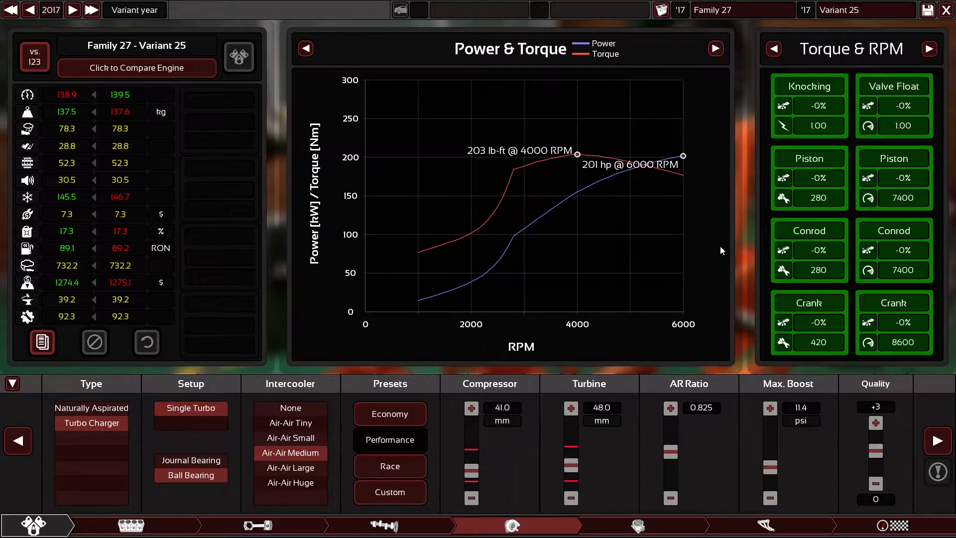
mouse_move(120, 248)
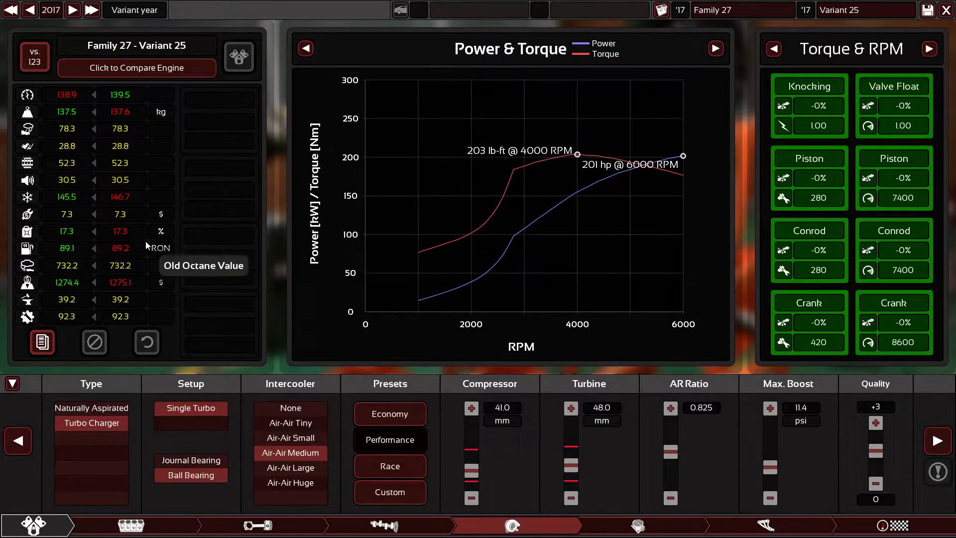
mouse_move(69, 160)
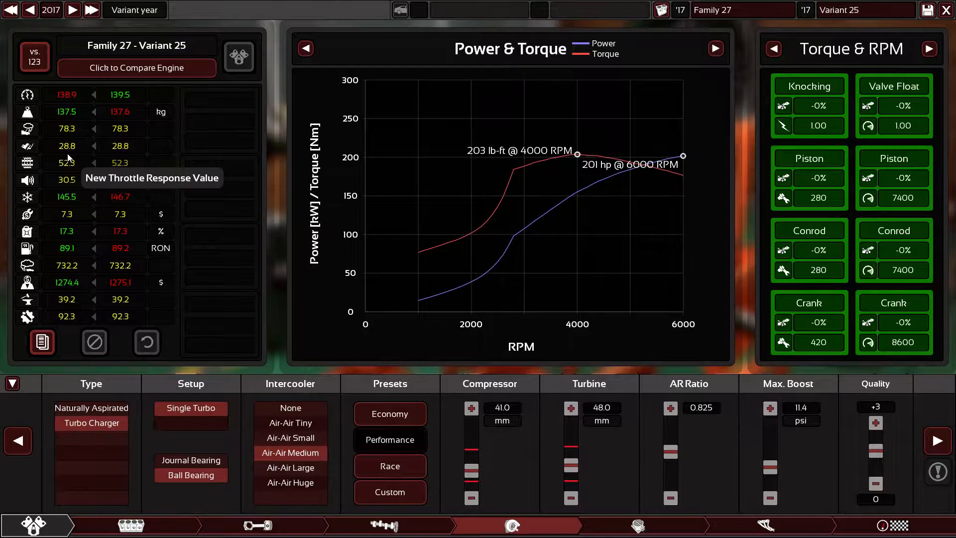
left_click(637, 524)
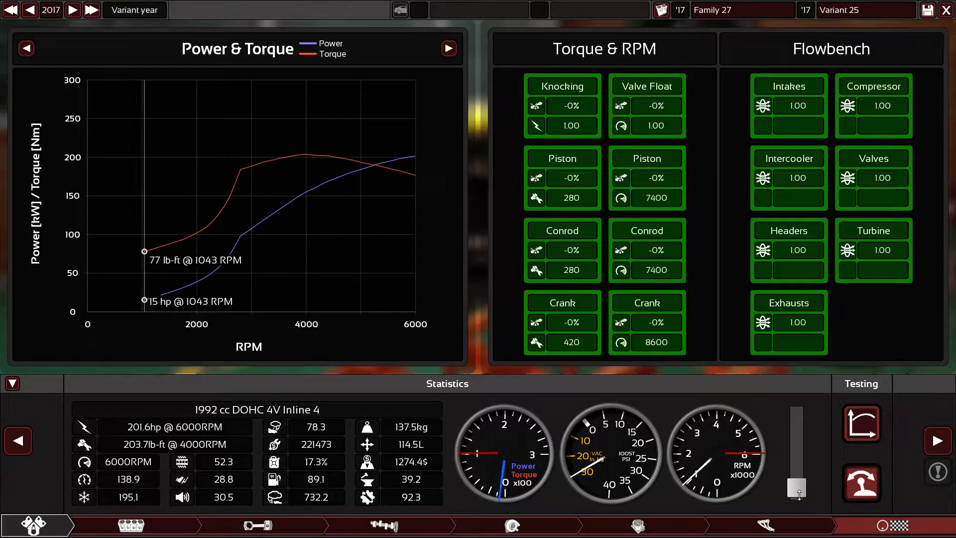
Read the power curve at different revs and rev the engine on the dyno
left_click_drag(796, 488, 796, 462)
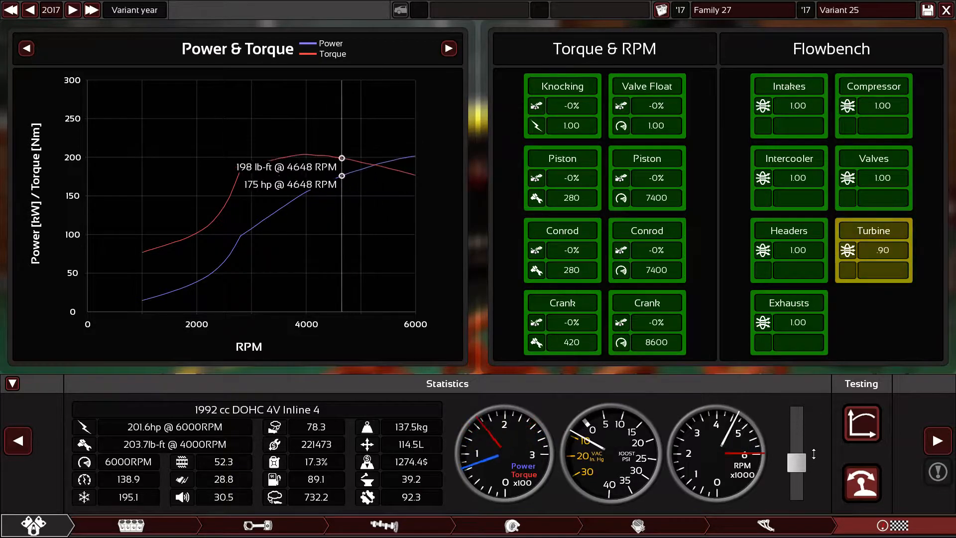
left_click_drag(796, 463, 796, 413)
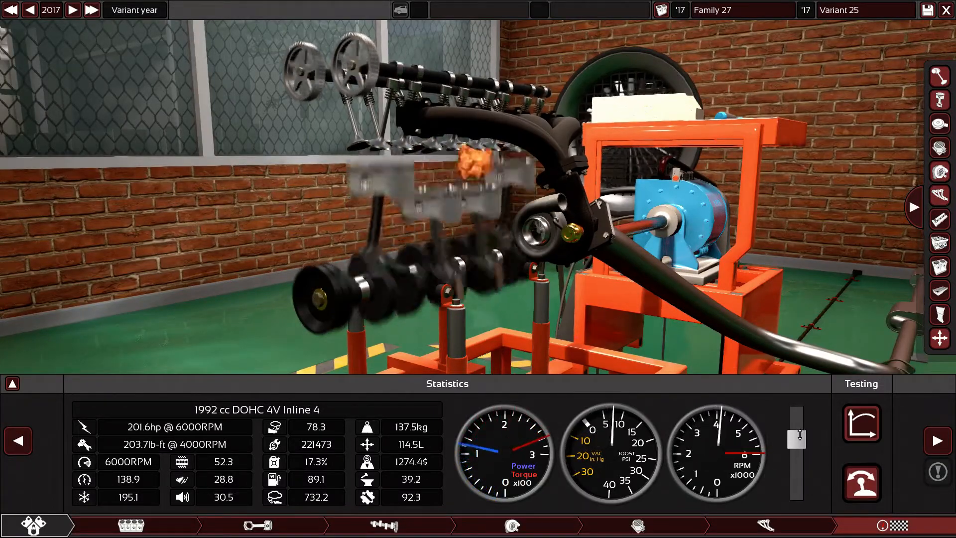
Orbit around the dyno engine and bring back the power and torque charts
left_click_drag(796, 436, 796, 415)
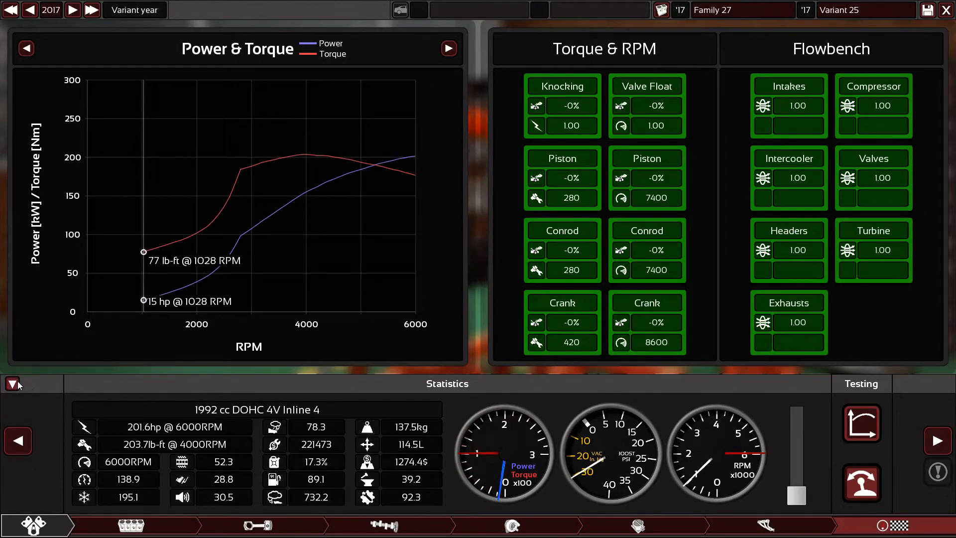
left_click(11, 384)
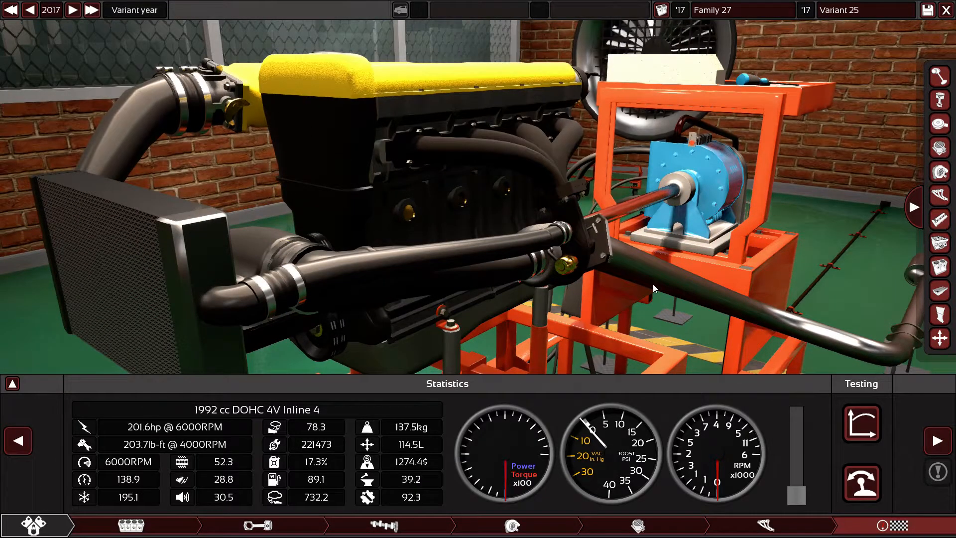
mouse_move(615, 319)
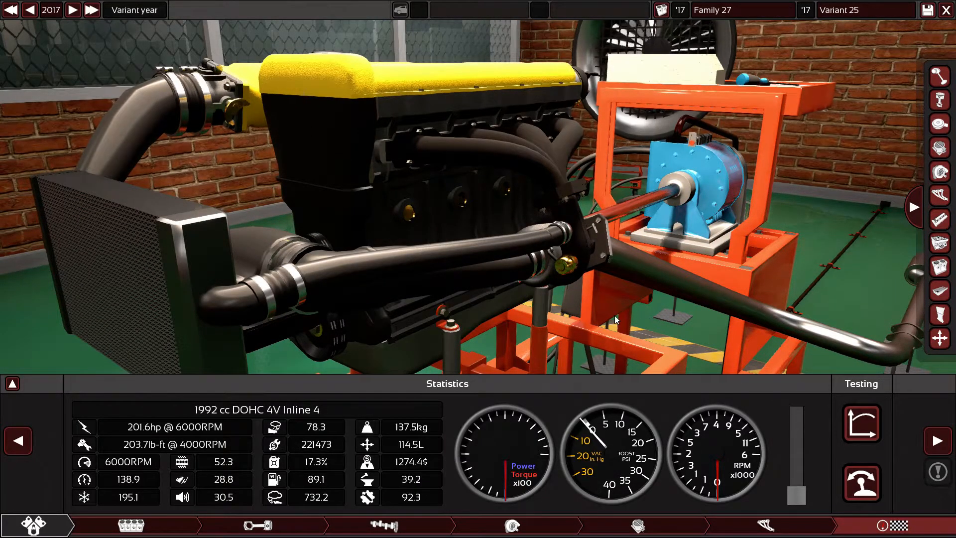
left_click_drag(616, 320, 481, 248)
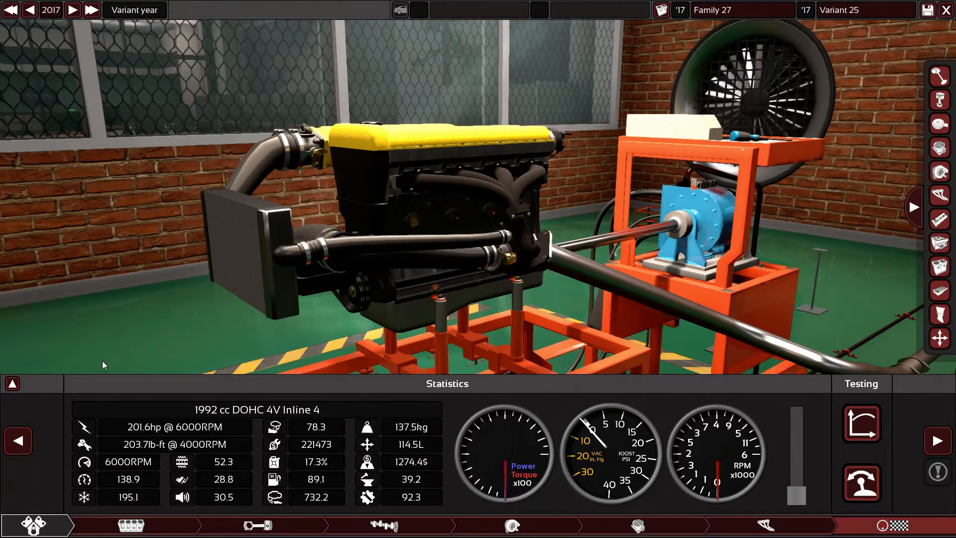
left_click(13, 383)
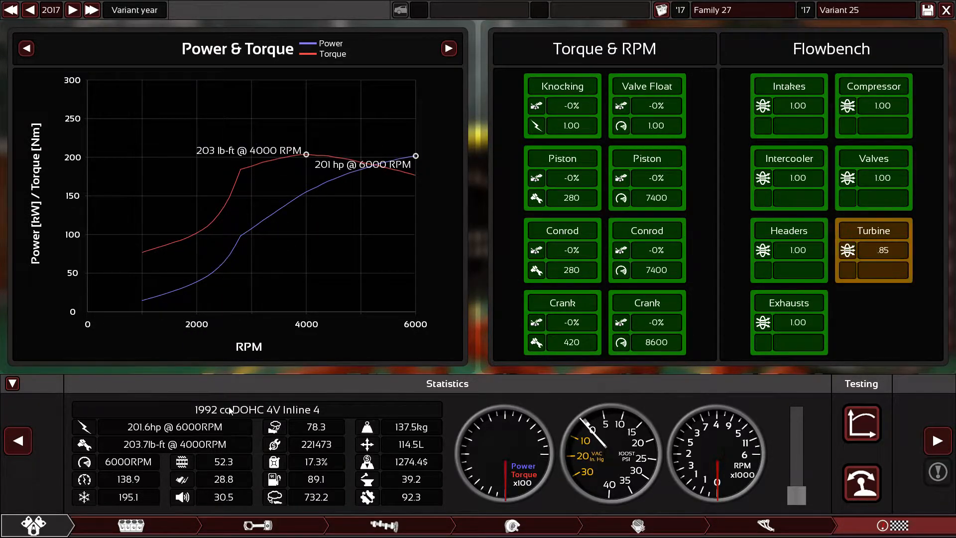
mouse_move(320, 488)
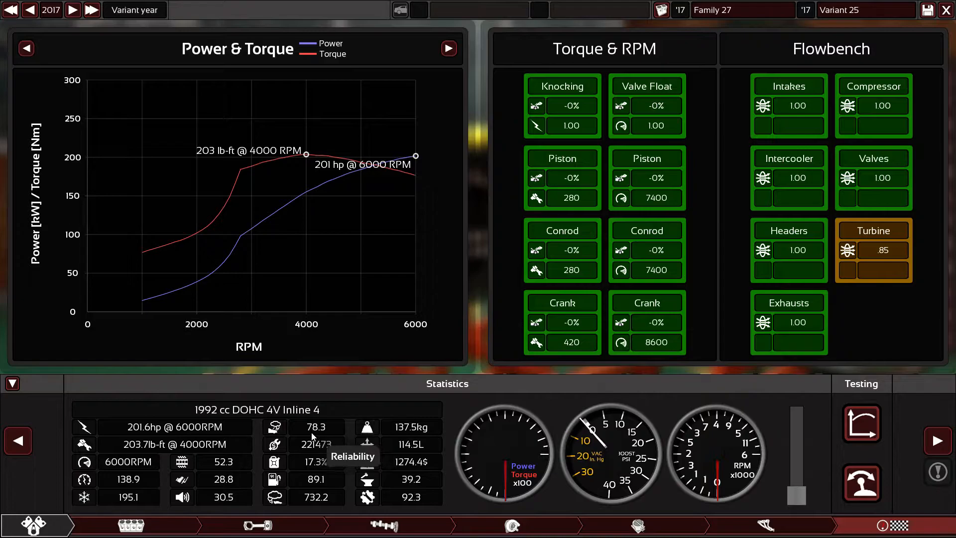
mouse_move(257, 465)
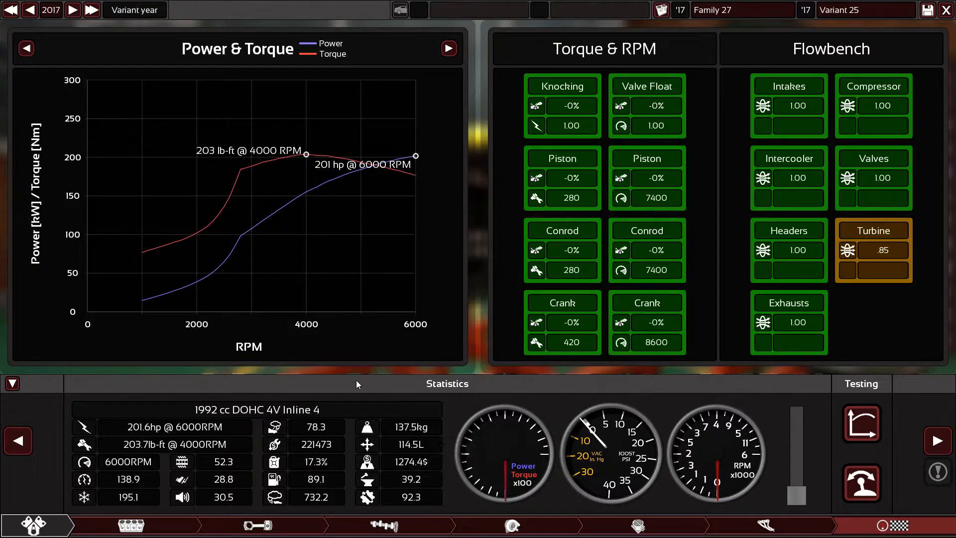
mouse_move(636, 303)
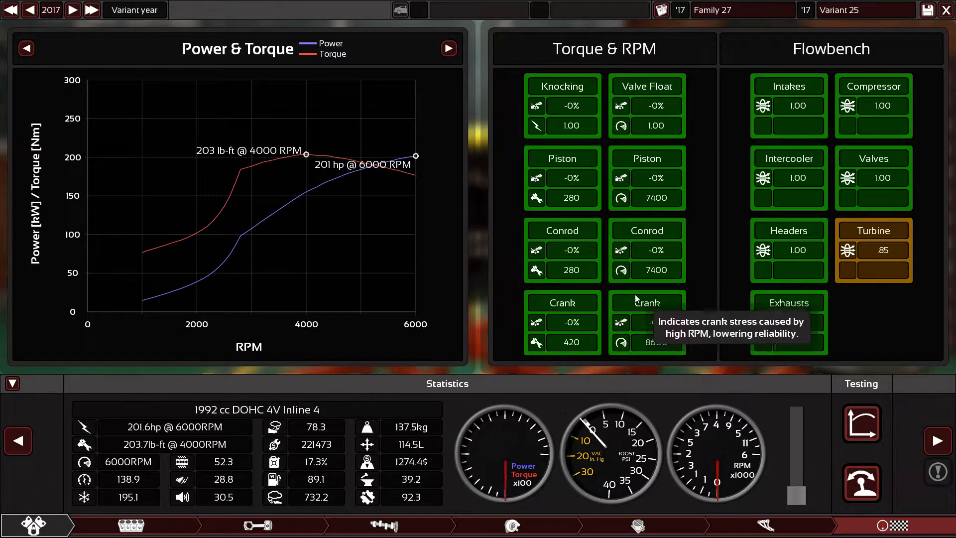
mouse_move(665, 213)
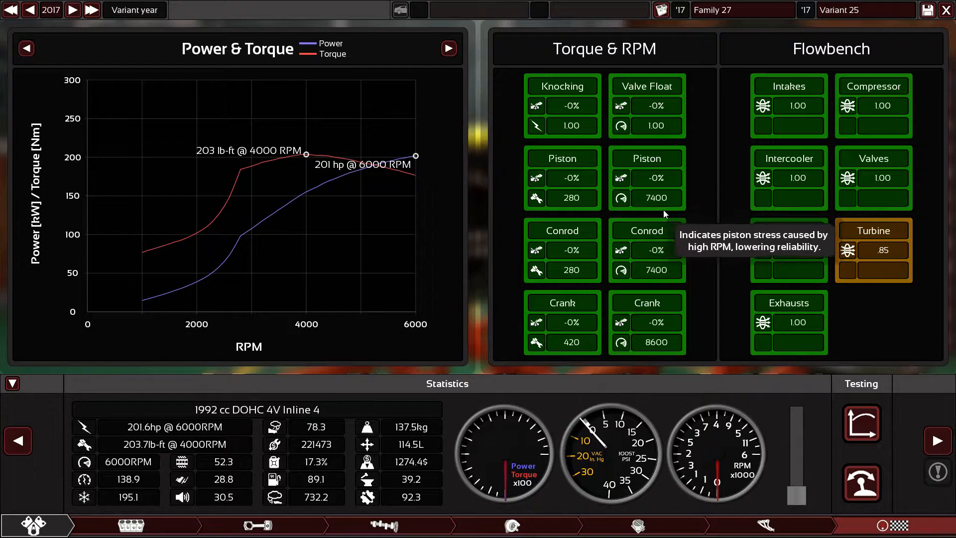
mouse_move(635, 193)
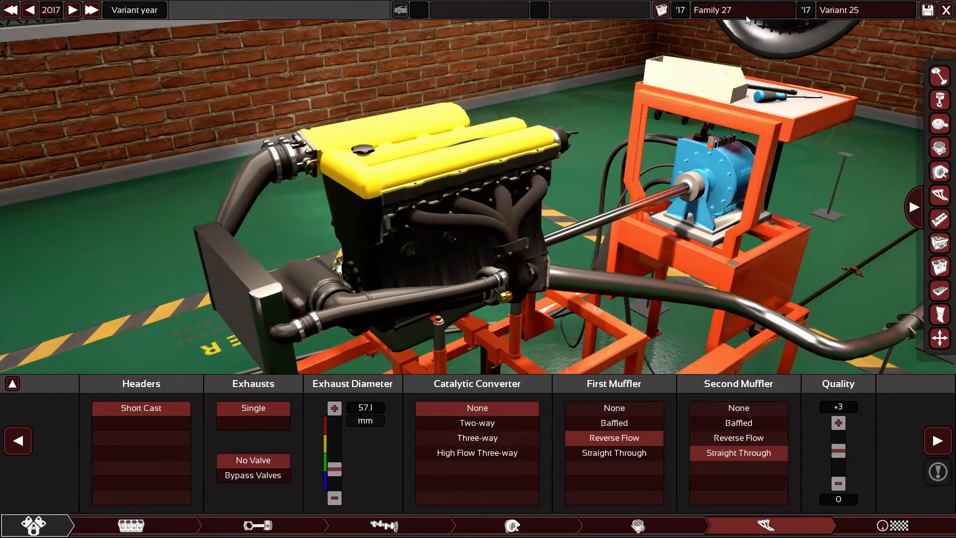
Name the engine family 'Ford Sierra RS Cosworth inline 4 Turbo'
left_click(737, 11)
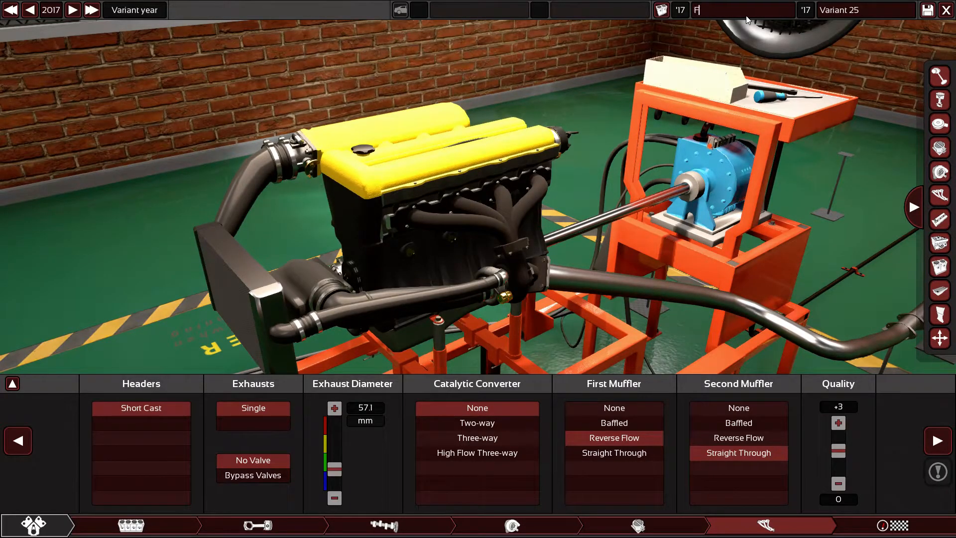
type("ord")
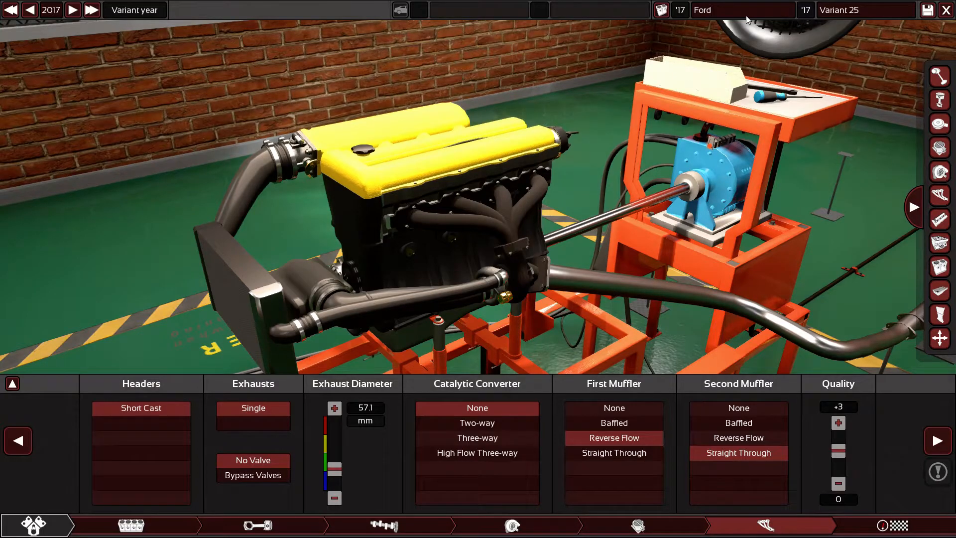
type("Si")
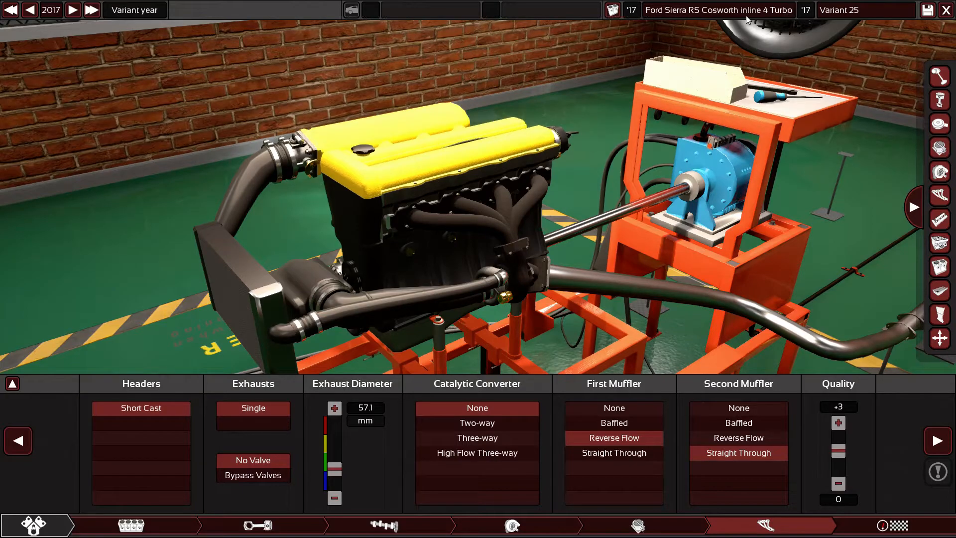
Replace the variant name with 'Replica'
left_click(880, 10)
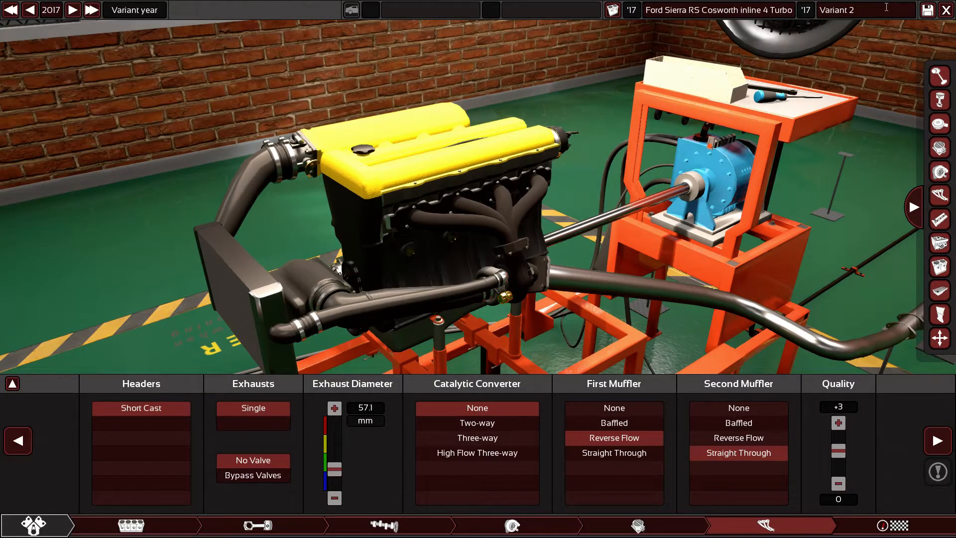
left_click(870, 10)
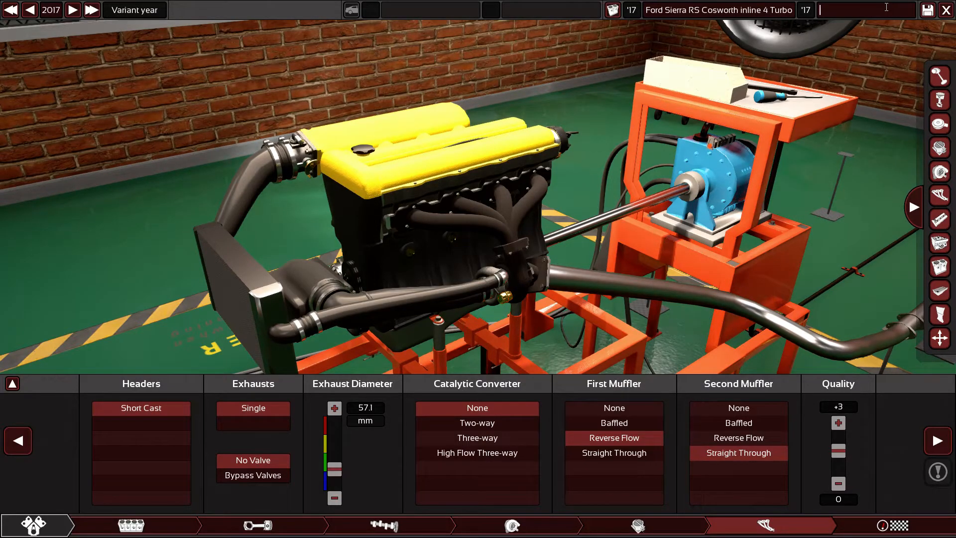
type("Replica")
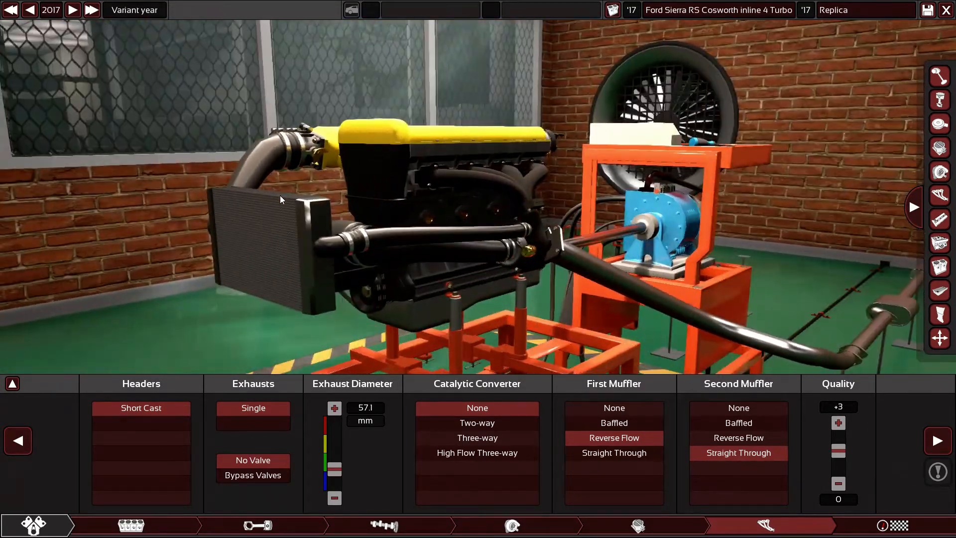
Fit the Air-Air Medium intercooler in the turbo settings and hide the charts panel
left_click(512, 524)
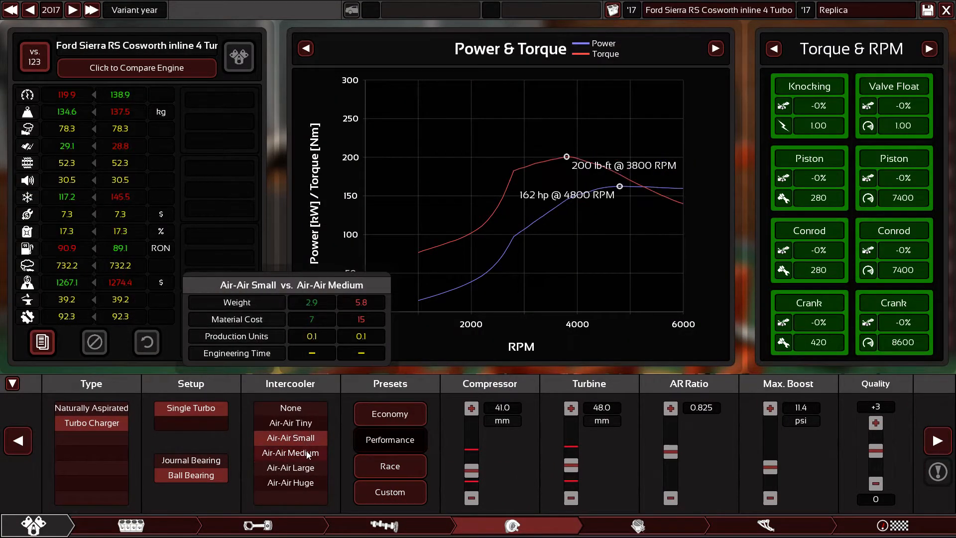
left_click(290, 453)
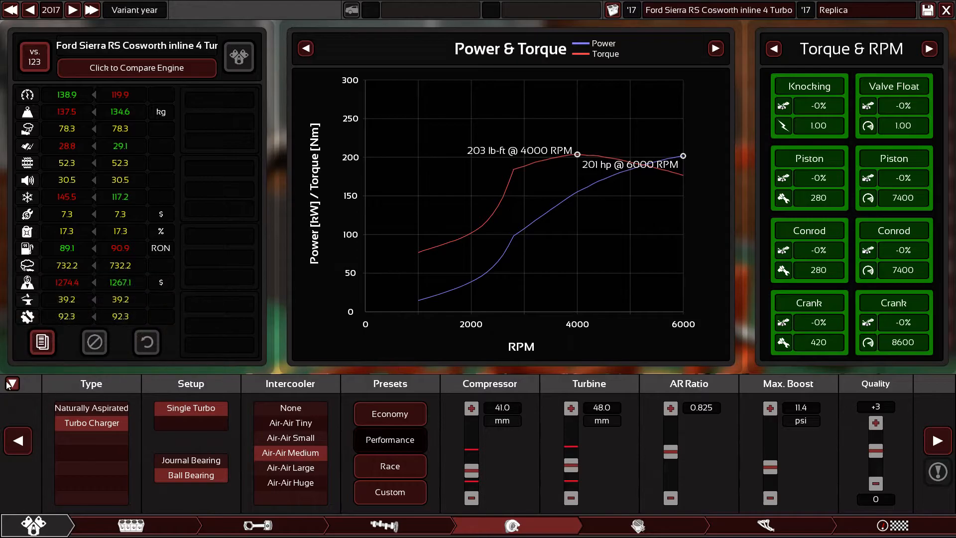
left_click(12, 384)
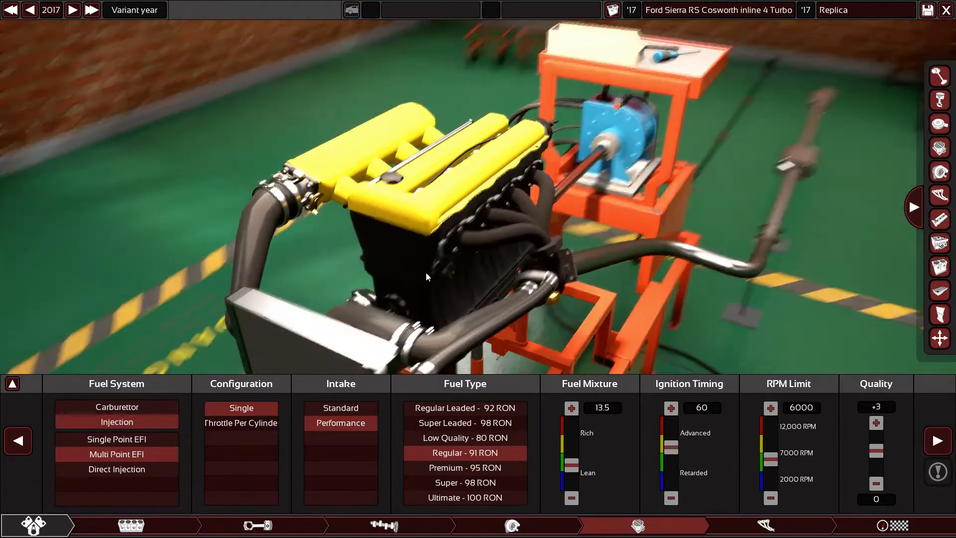
View the inline-4 block settings (1992 cc, 90.8 mm bore, 76.9 mm stroke) from a side angle
left_click(130, 525)
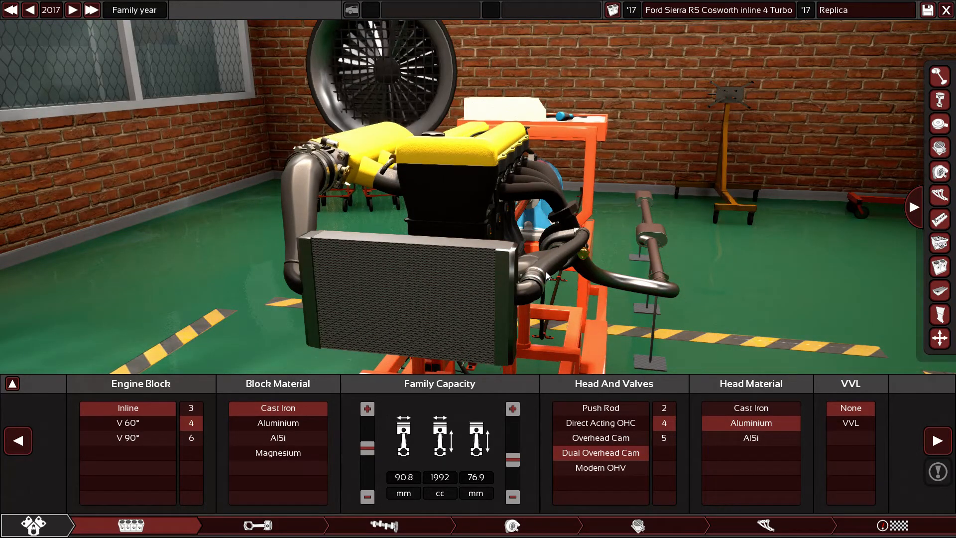
left_click_drag(545, 276, 448, 282)
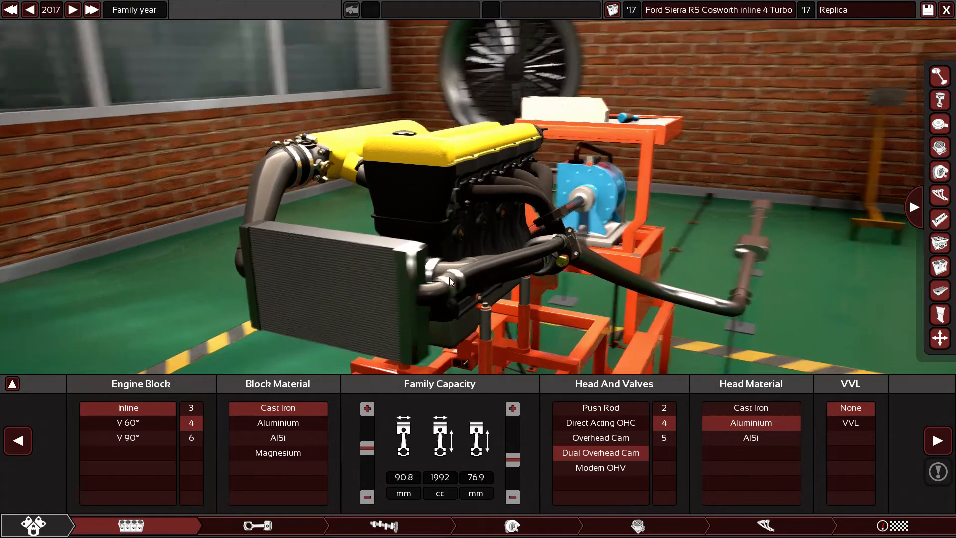
left_click_drag(451, 280, 342, 258)
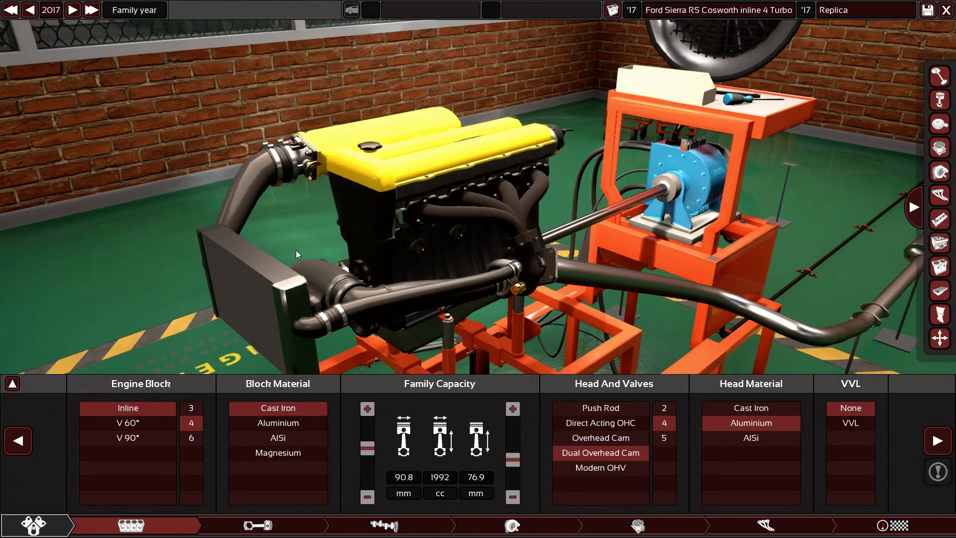
mouse_move(306, 248)
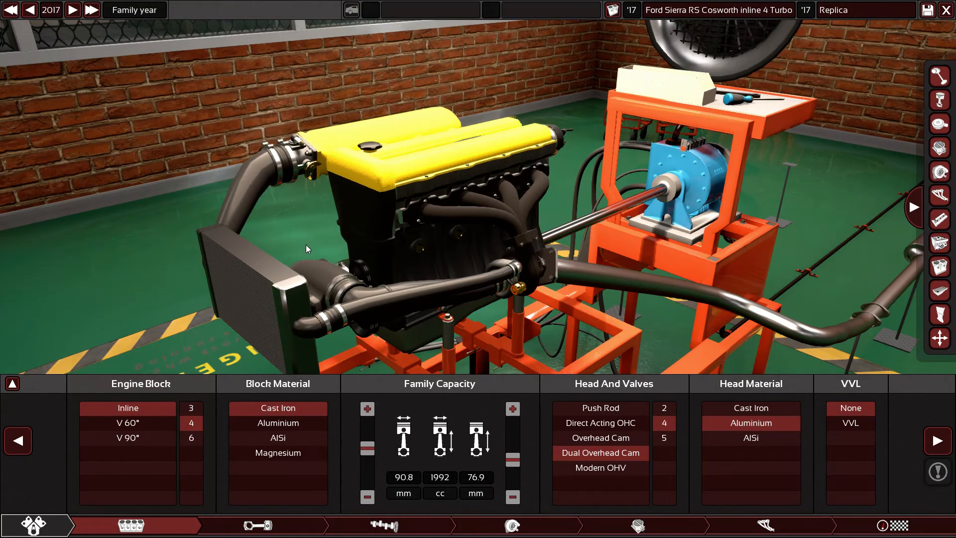